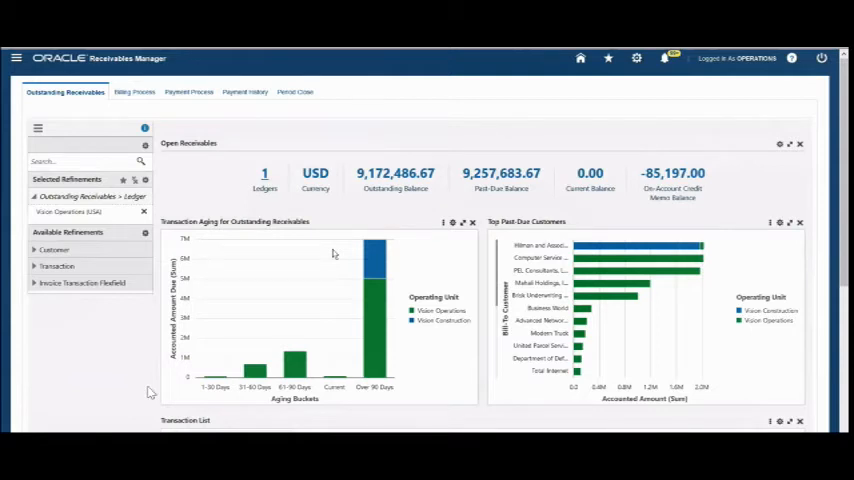
mouse_move(724, 392)
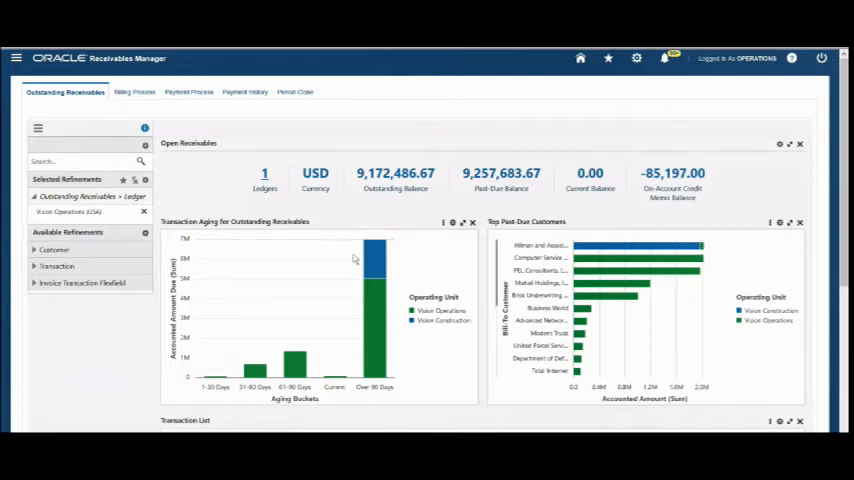
mouse_move(378, 272)
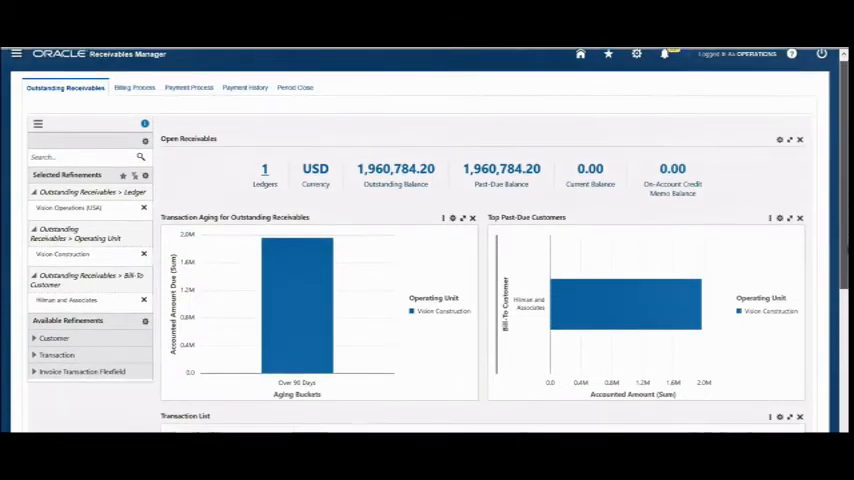
- Scroll the Outstanding Receivables page down to the Transaction List of Hilman and Associates invoices
scroll(down, 3)
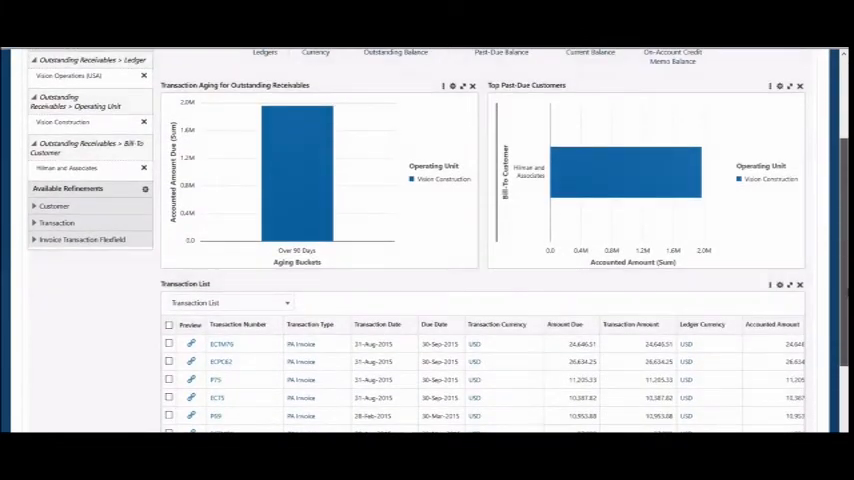
scroll(down, 3)
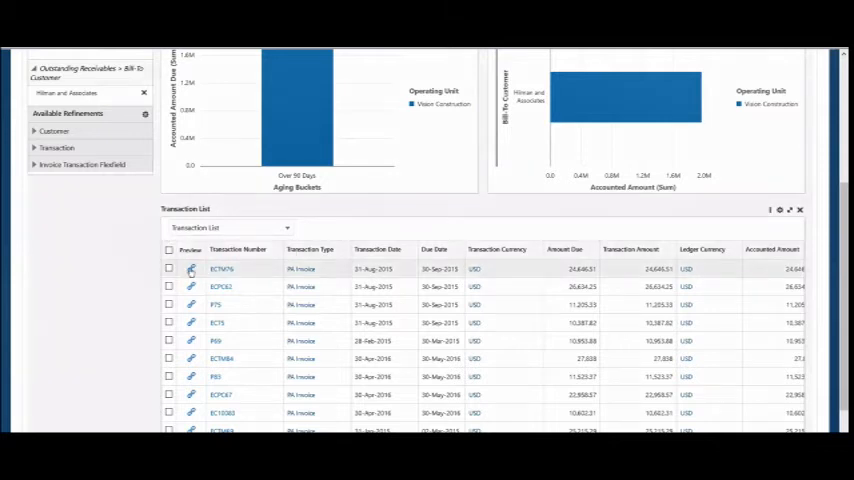
- Preview the first invoice as a PDF and review its line items, totals and outstanding balance
click(192, 268)
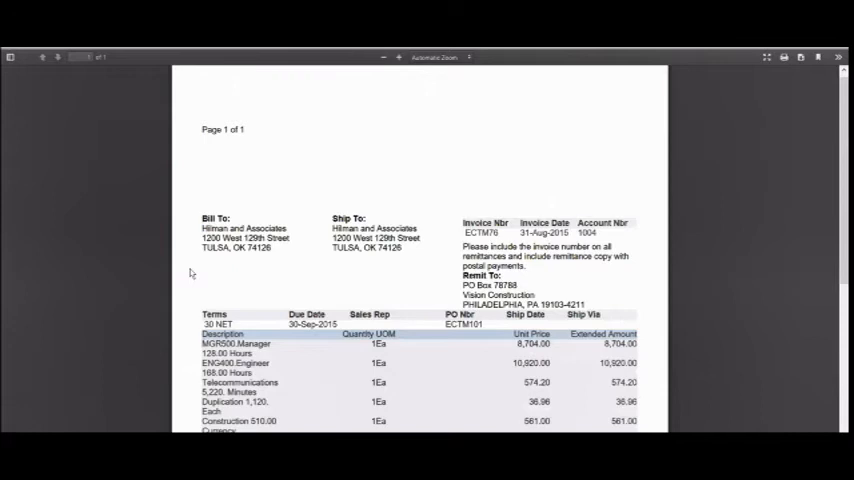
mouse_move(230, 268)
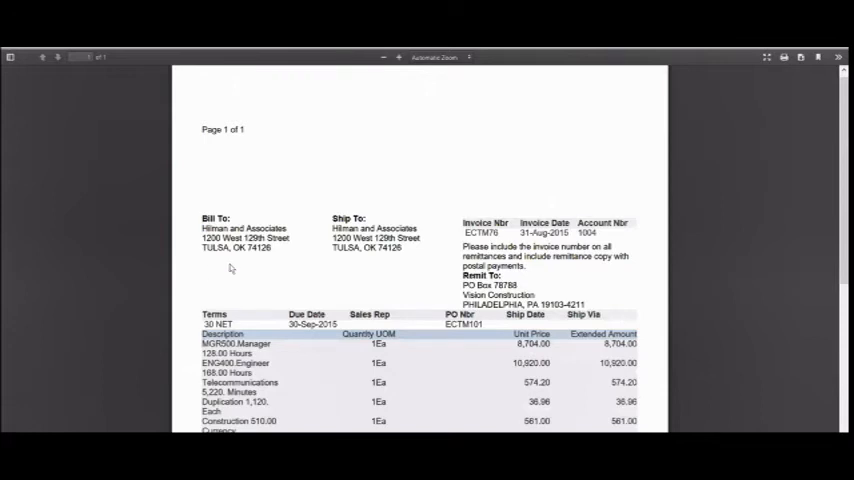
mouse_move(664, 292)
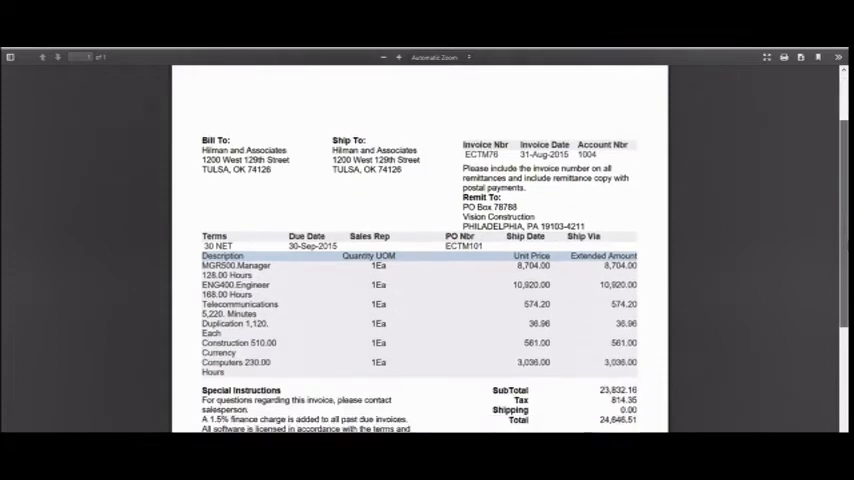
scroll(down, 3)
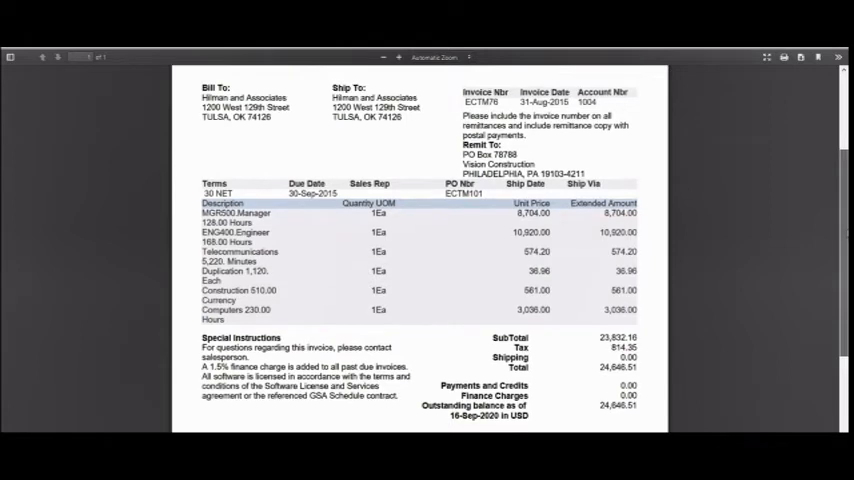
scroll(down, 3)
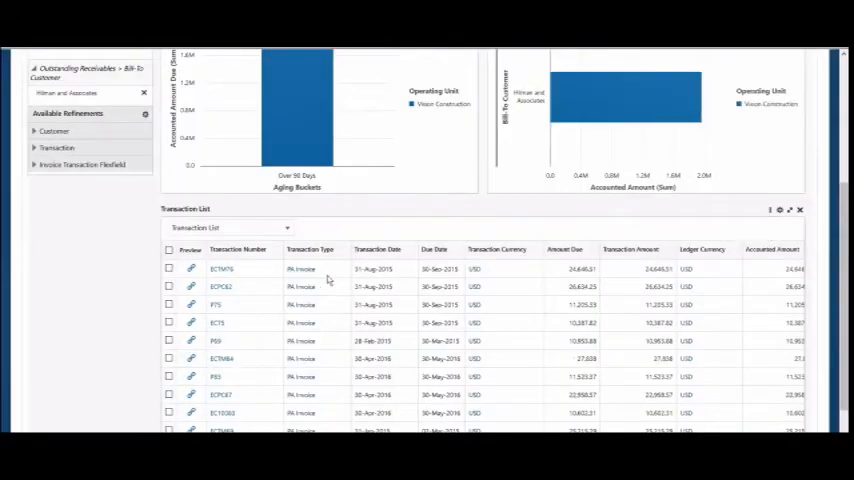
mouse_move(300, 268)
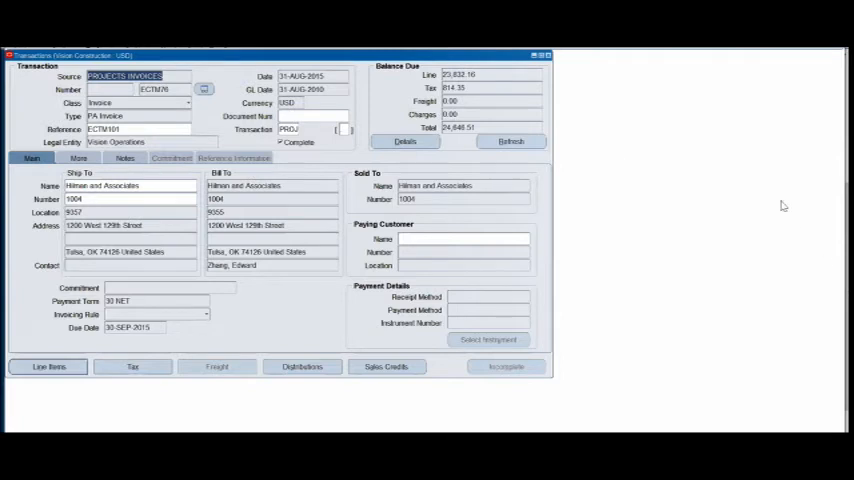
mouse_move(752, 228)
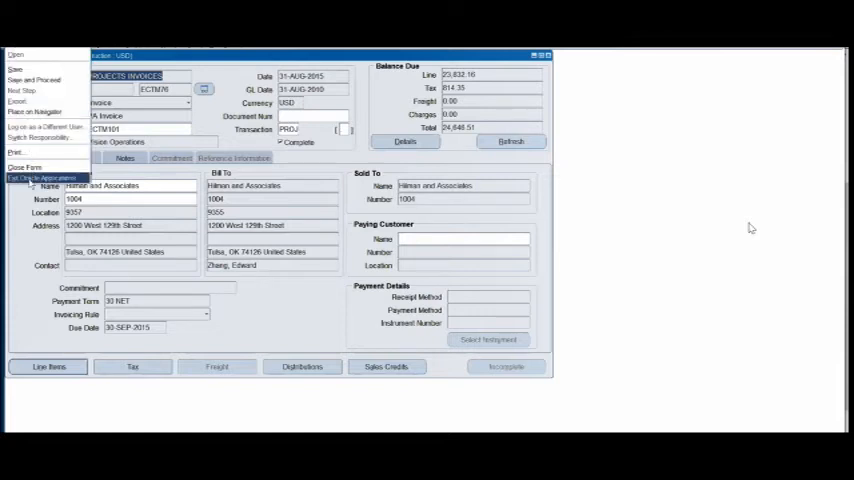
click(40, 178)
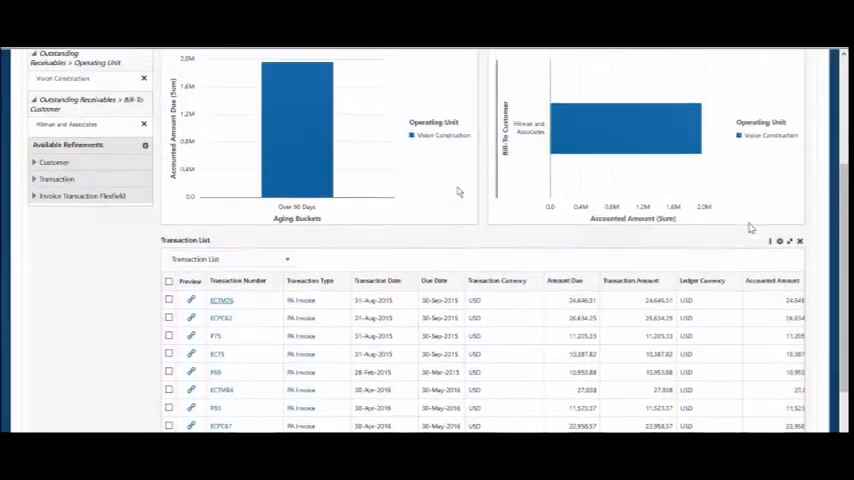
- Expand the Customer and Transaction groups under Available Refinements to show date and amount filters
scroll(up, 3)
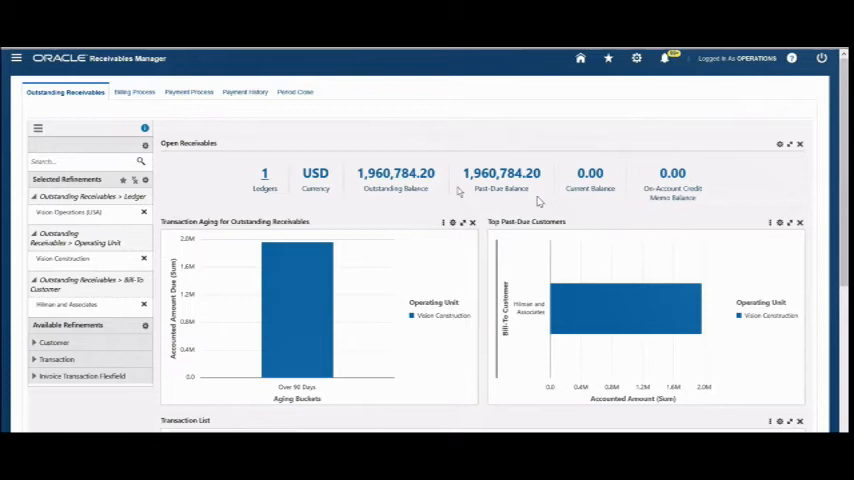
mouse_move(54, 348)
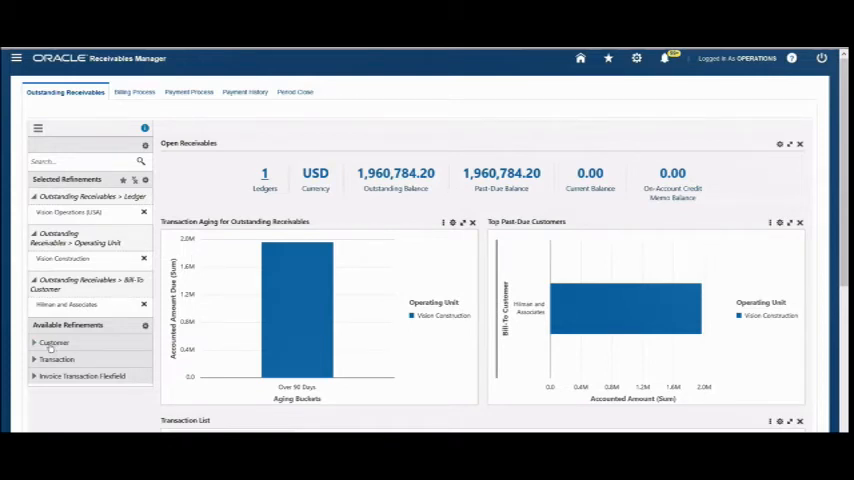
click(54, 342)
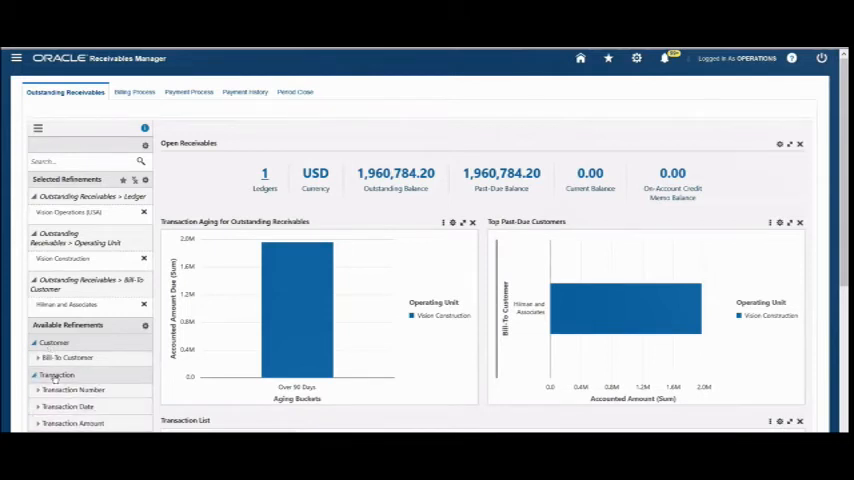
mouse_move(184, 388)
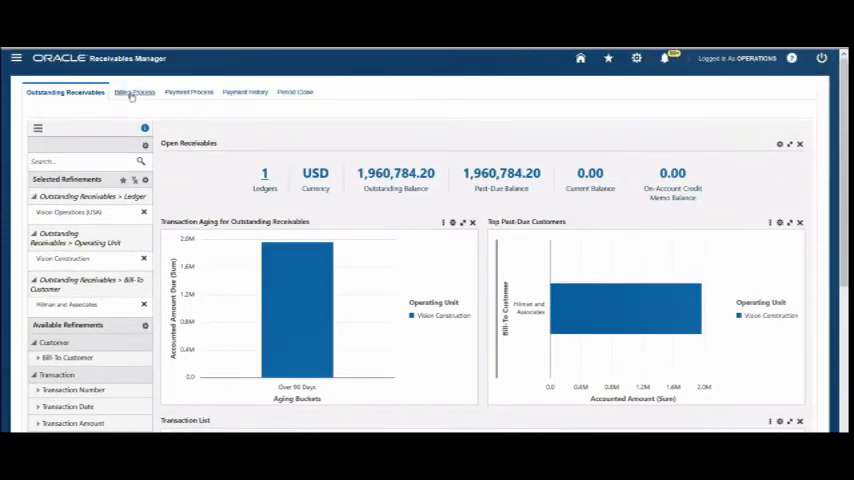
- Switch to the Billing Process dashboard and limit its figures to the Vision Operations ledger
click(134, 92)
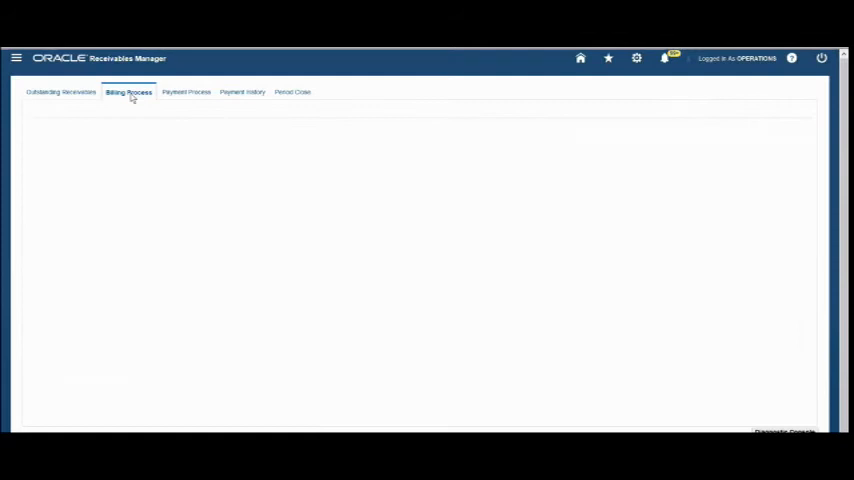
click(128, 92)
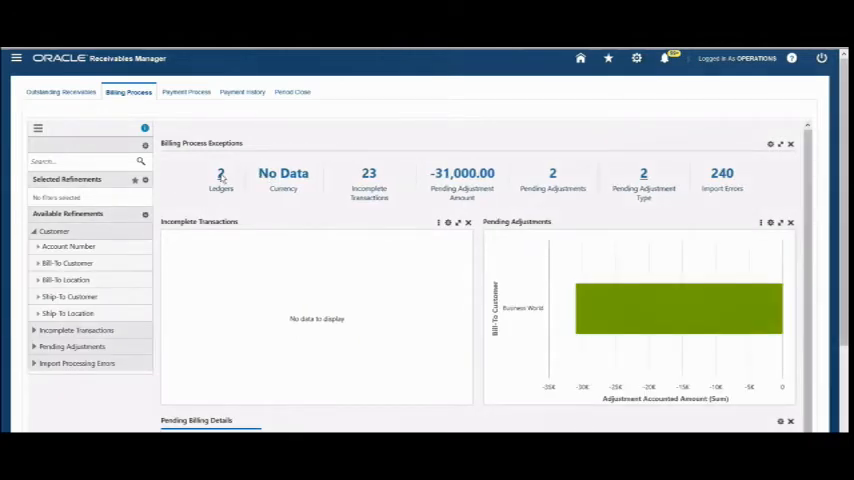
click(220, 174)
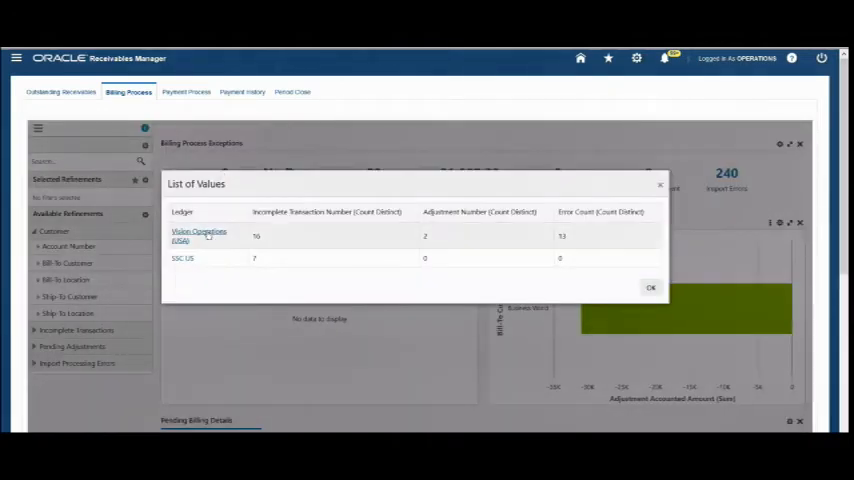
click(198, 234)
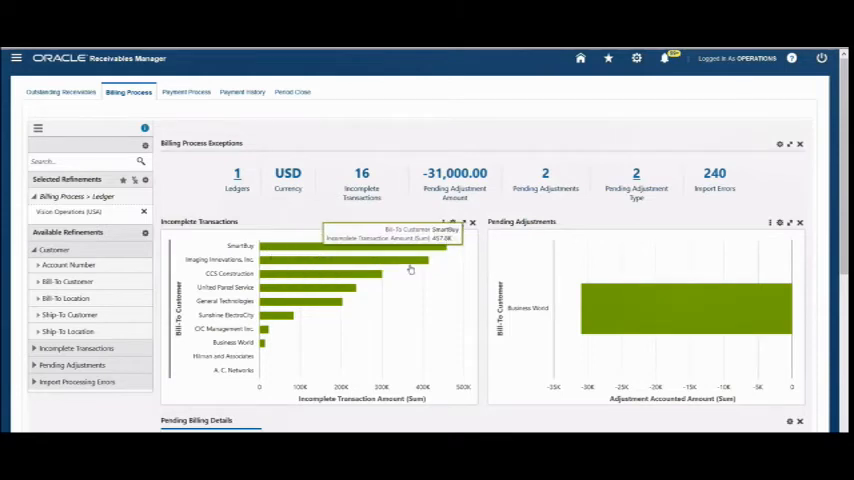
mouse_move(370, 300)
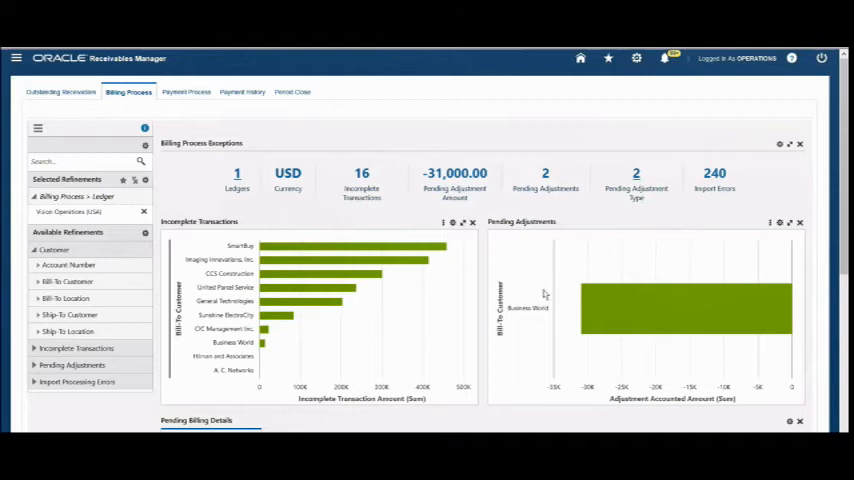
mouse_move(540, 300)
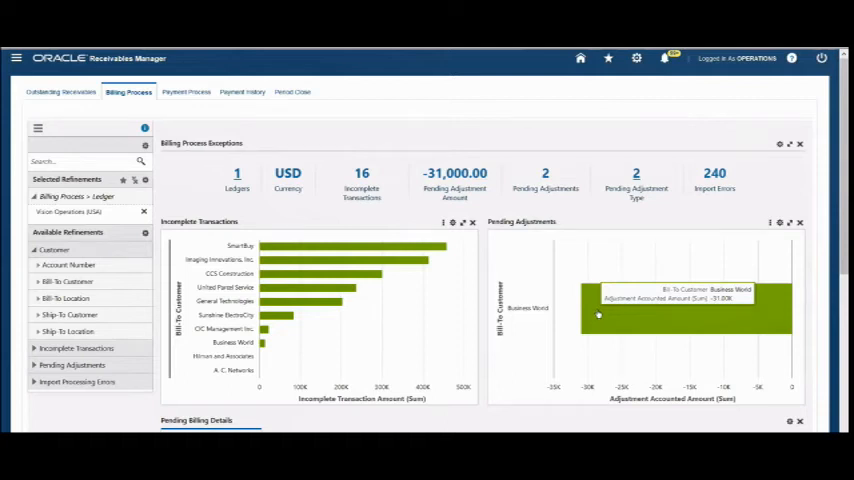
mouse_move(620, 312)
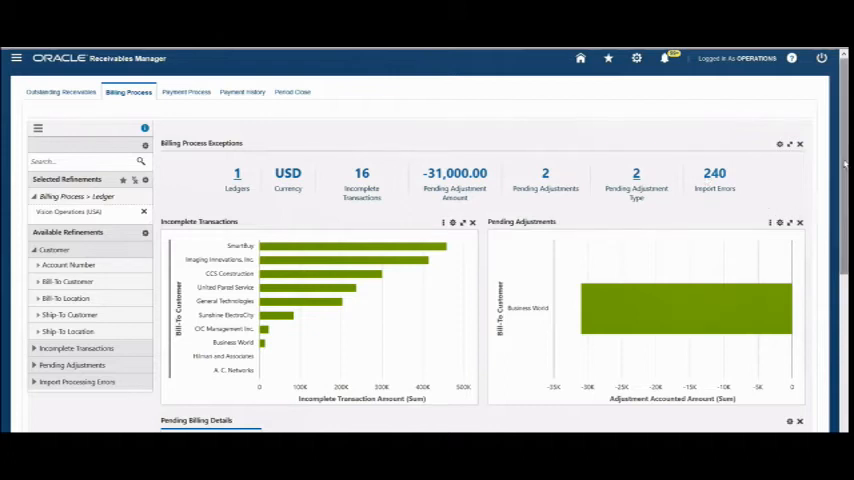
- Bring the Pending Billing Details region into view on its Incomplete Transactions tab
scroll(down, 3)
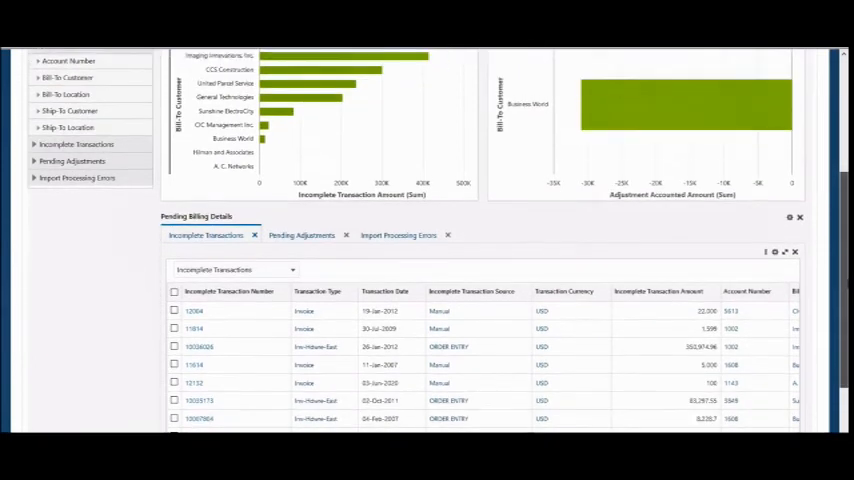
scroll(down, 3)
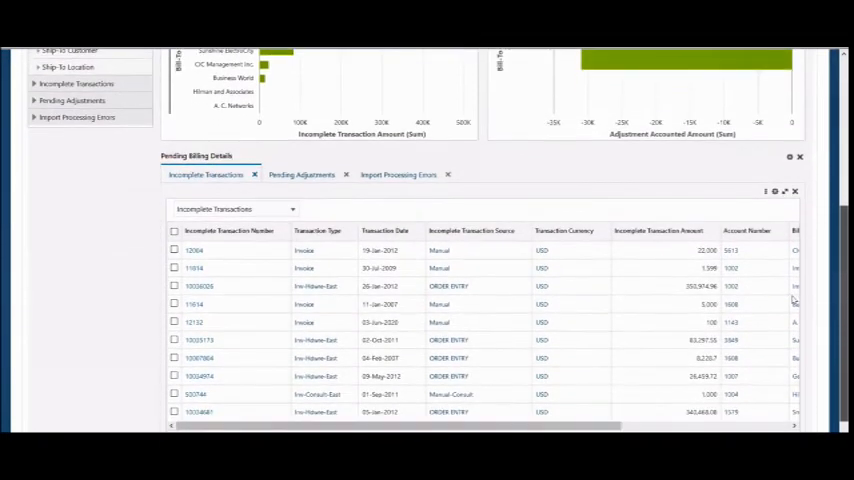
click(472, 228)
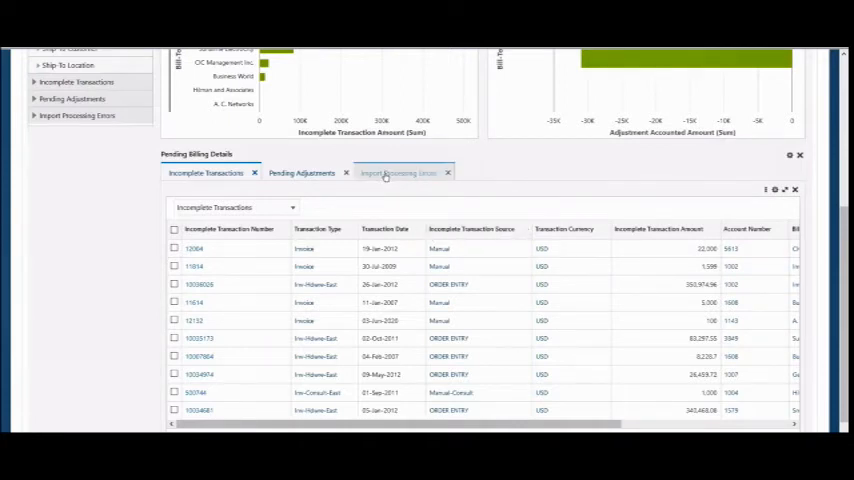
- Open an incomplete CIC Management Inc. invoice in the Transactions form to review its details
click(398, 172)
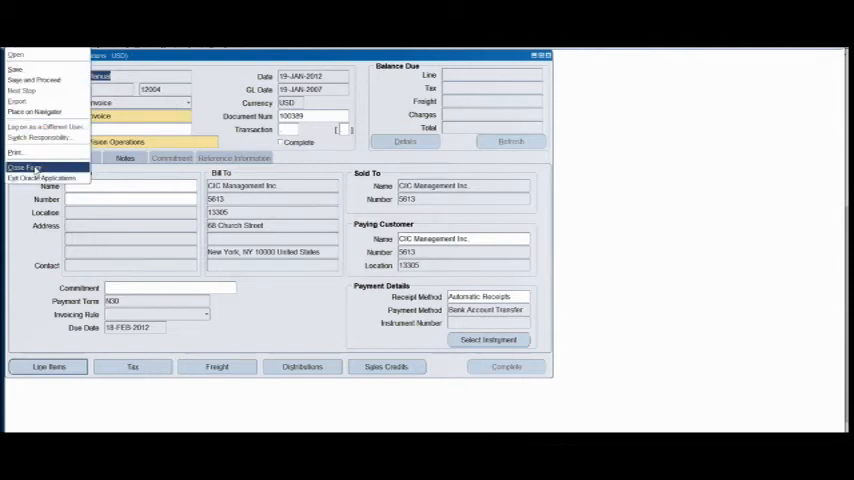
- Close the transaction form and return to the top of the Billing Process dashboard
click(24, 168)
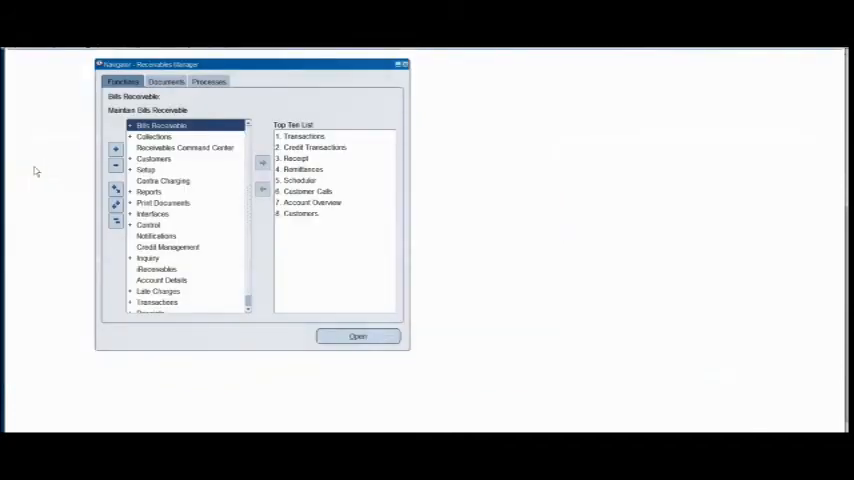
mouse_move(568, 104)
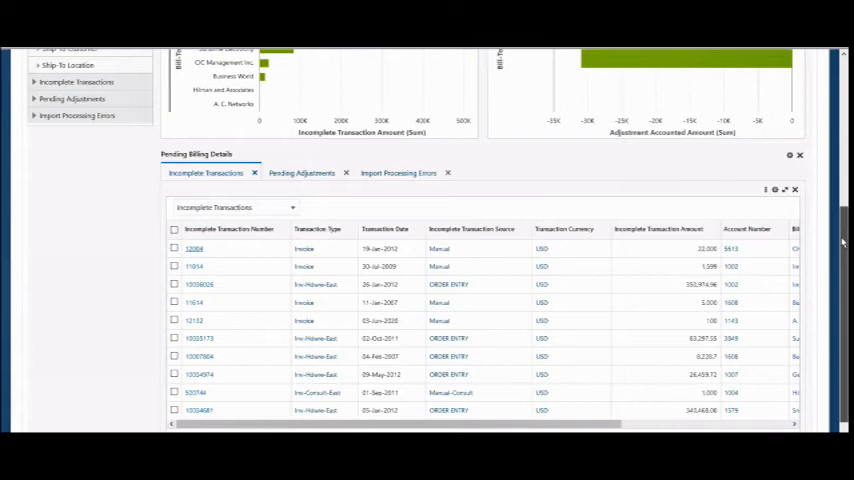
scroll(up, 3)
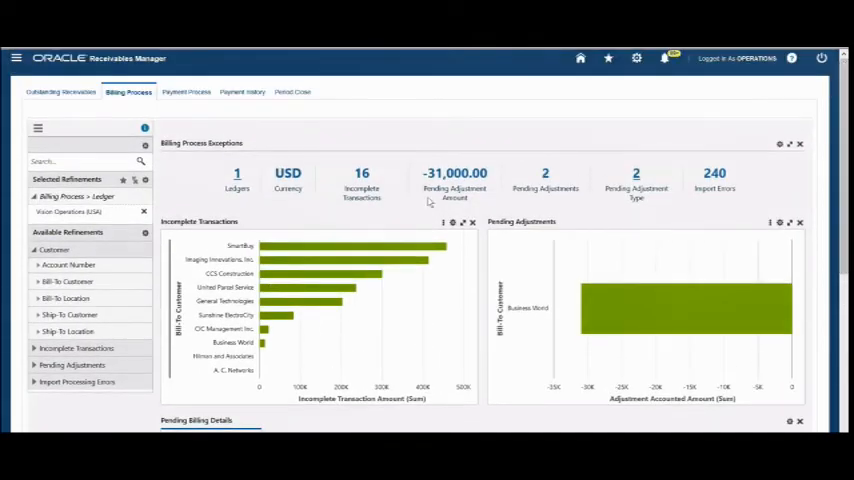
mouse_move(164, 98)
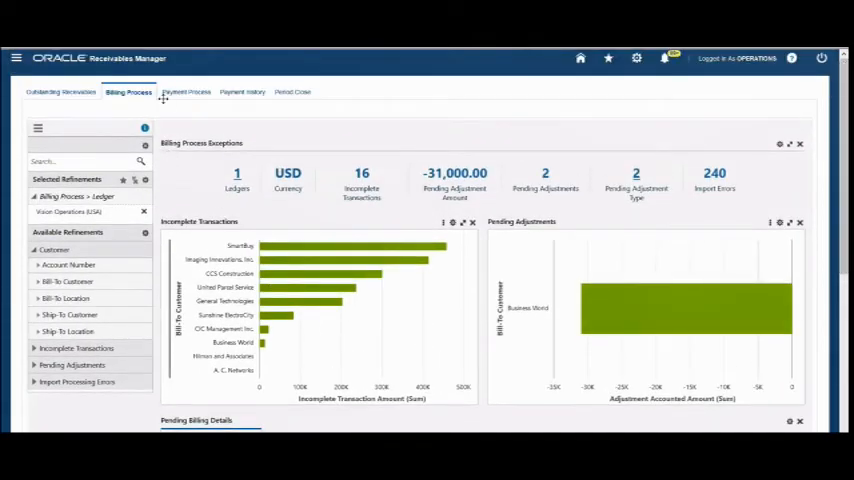
mouse_move(186, 92)
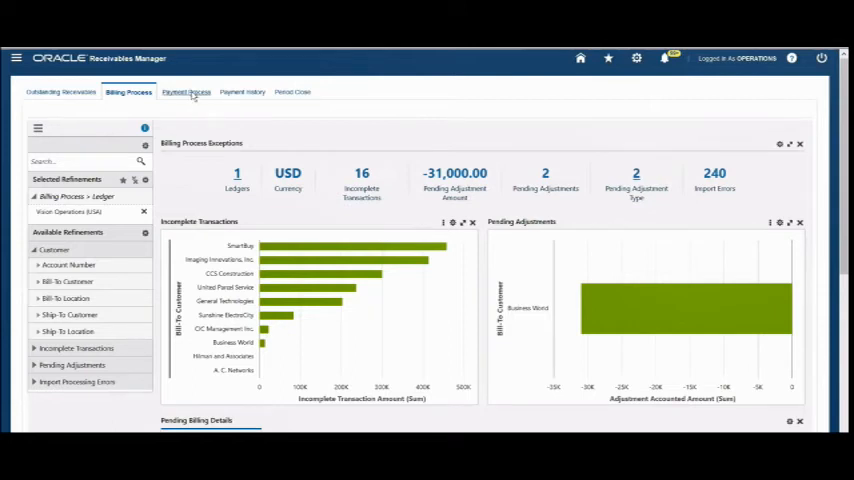
- Open the Payment Process dashboard, highlight top customer Hilman and Associates and view the Unapplied Receipts table
click(182, 92)
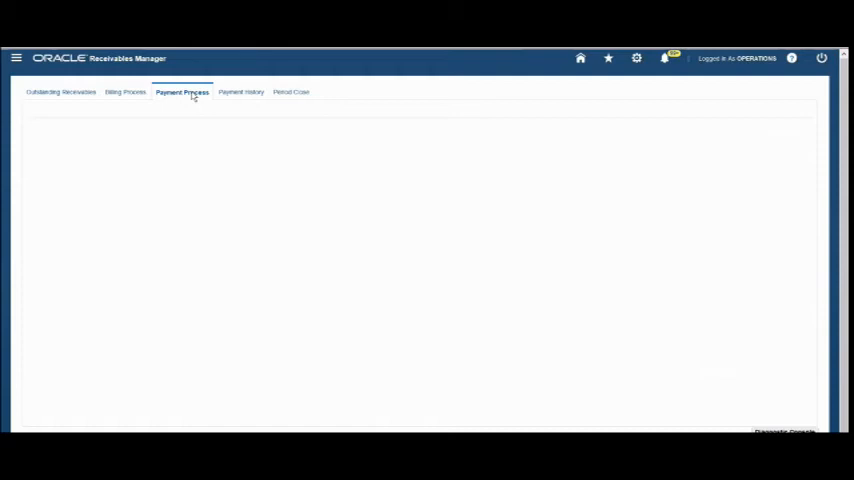
click(182, 92)
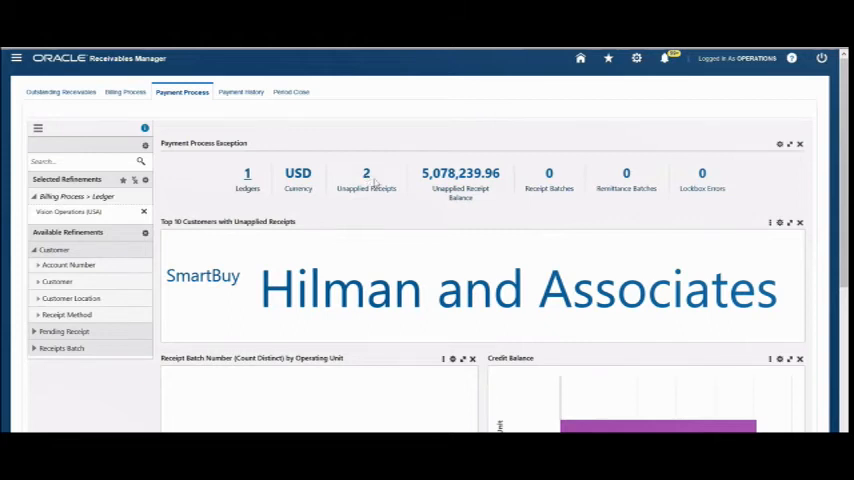
triple_click(516, 288)
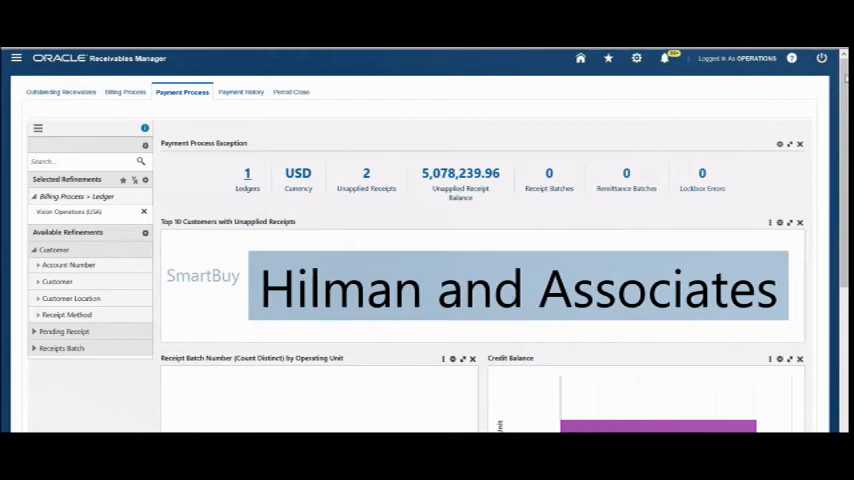
scroll(down, 3)
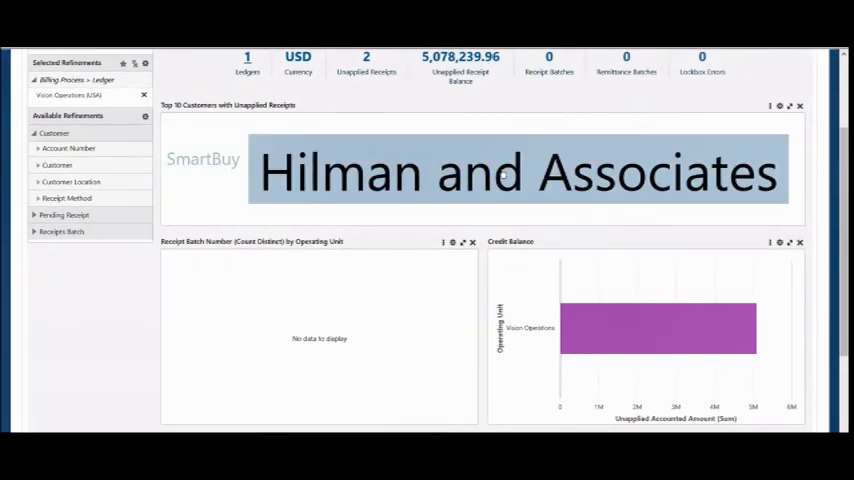
click(516, 170)
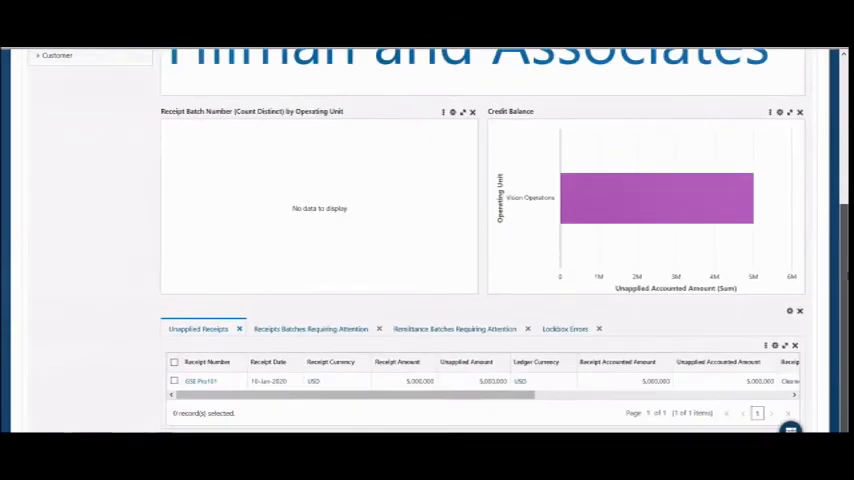
scroll(down, 3)
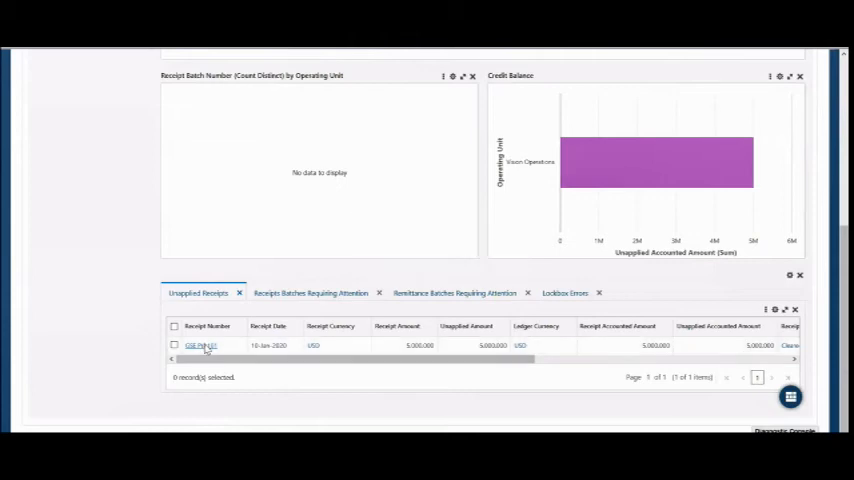
click(200, 344)
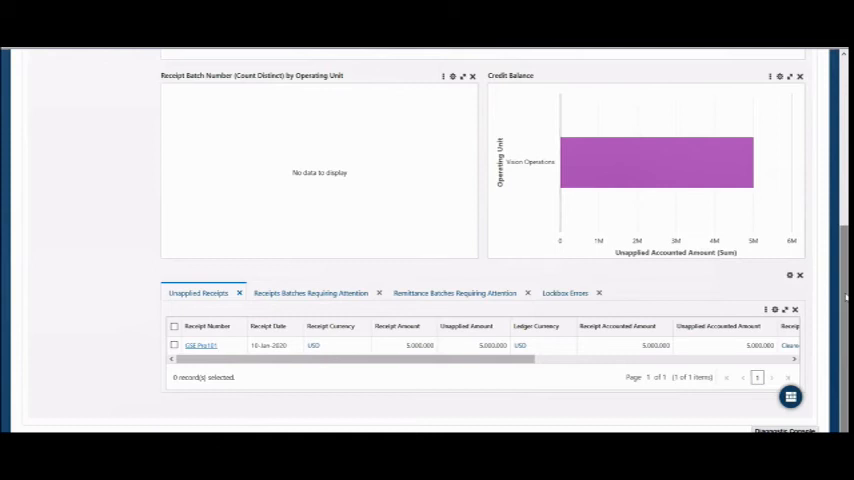
- Open the Payment History dashboard and scroll toward its days-paid charts and Paid Transactions region
scroll(up, 3)
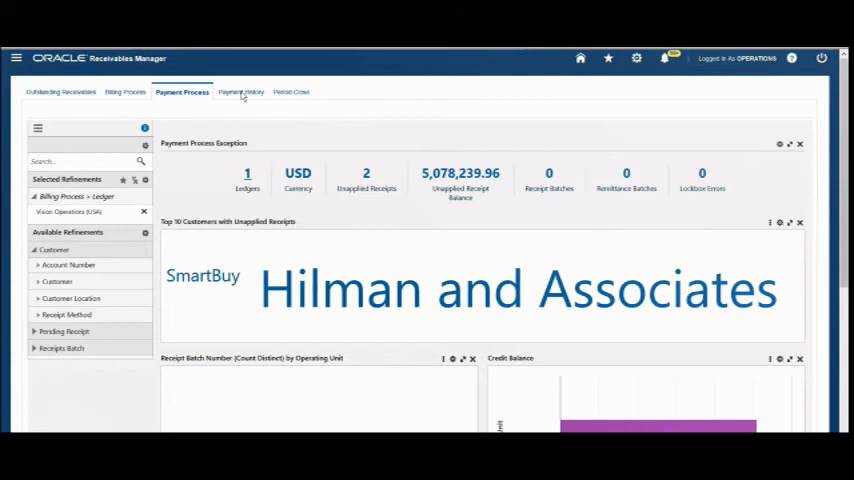
click(238, 92)
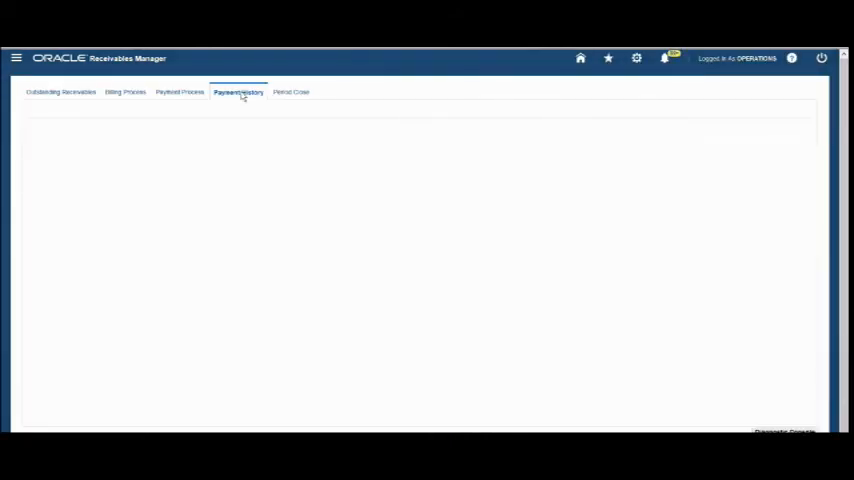
click(238, 92)
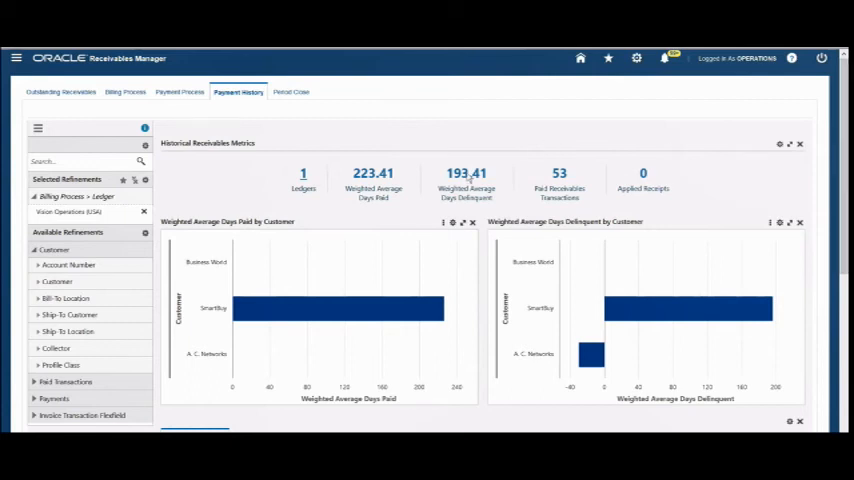
mouse_move(670, 196)
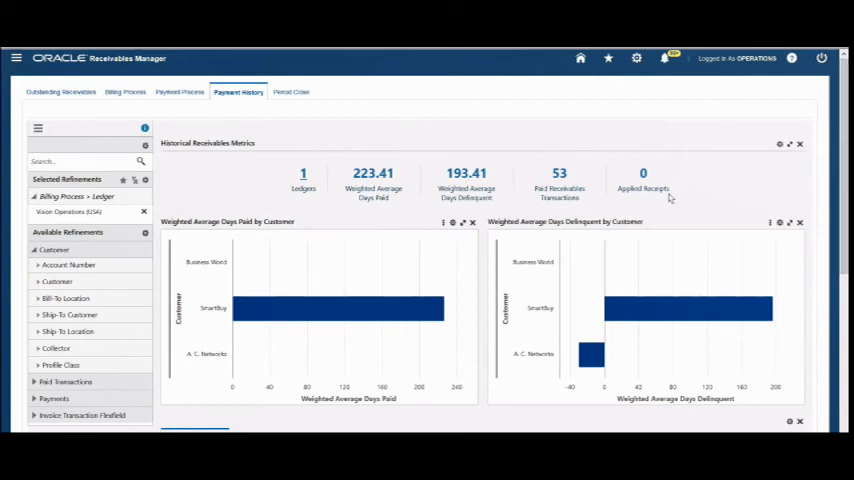
scroll(down, 3)
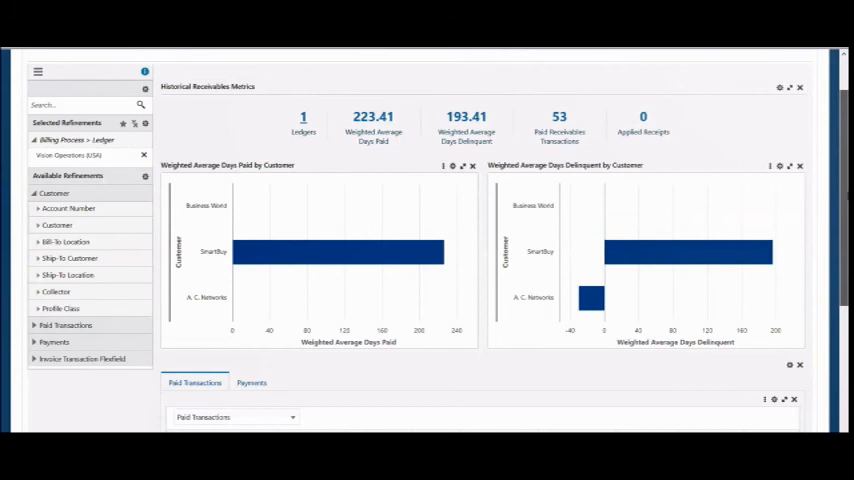
scroll(down, 3)
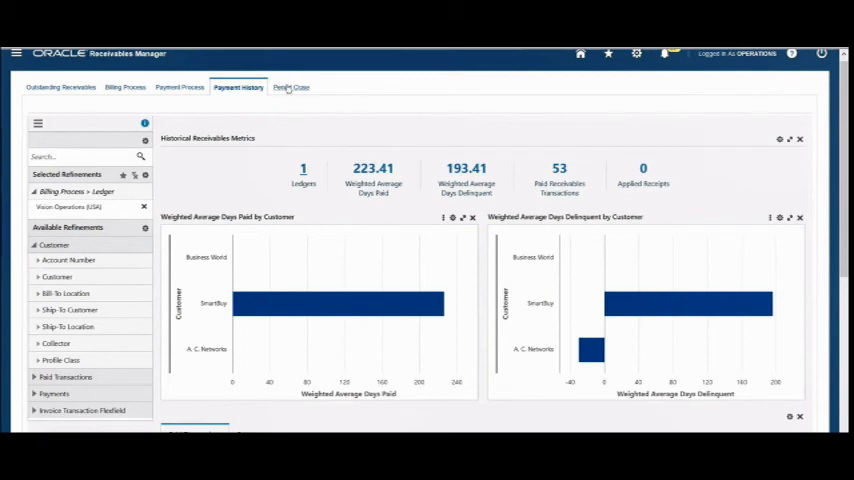
- Open the Period Close dashboard and drill into the Accounting Errors count to show Accounted Events
click(288, 92)
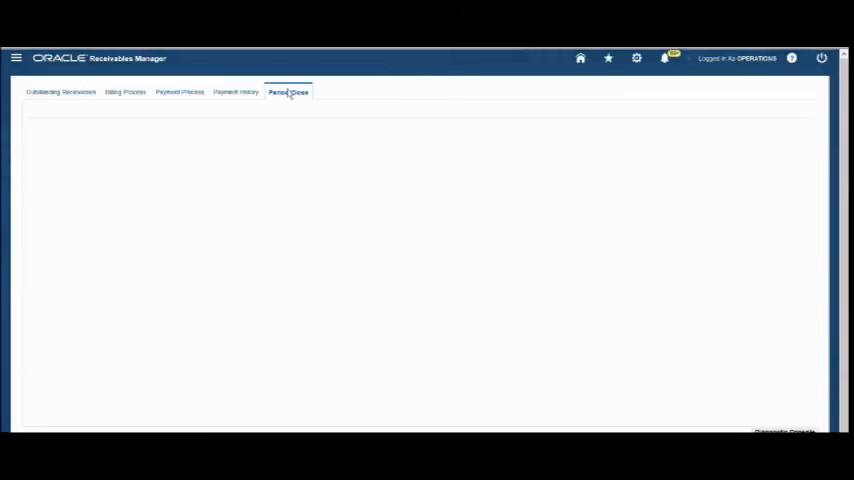
click(288, 92)
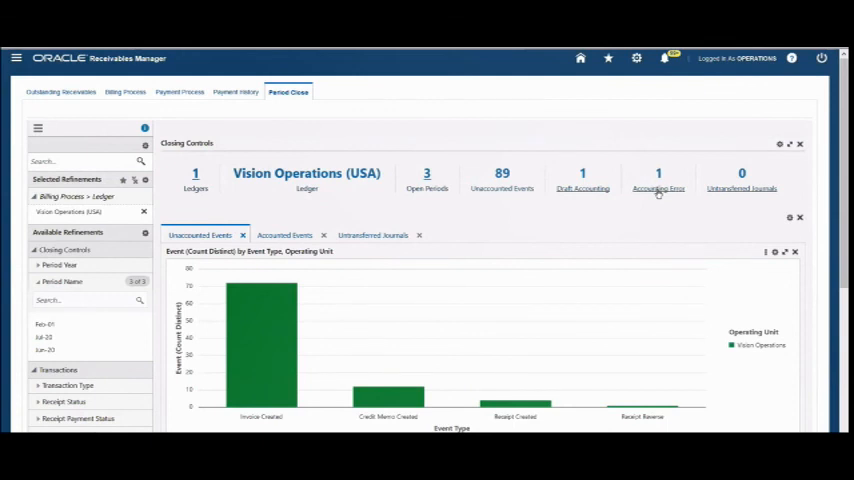
click(284, 236)
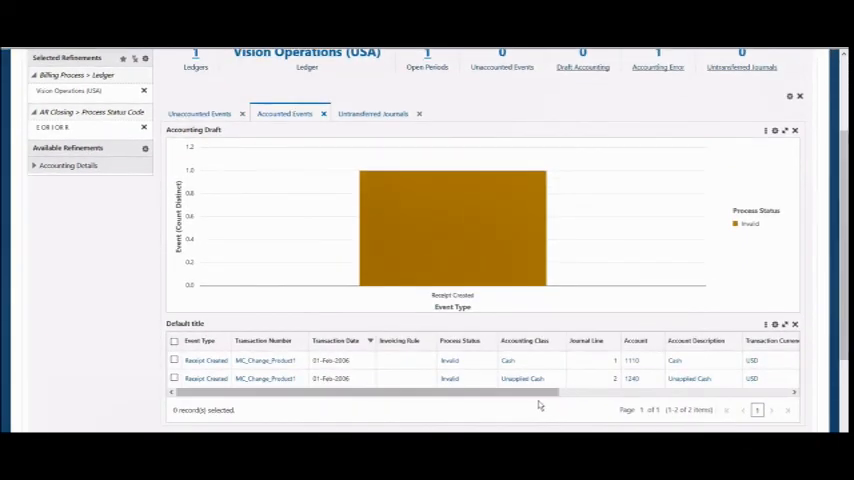
mouse_move(482, 250)
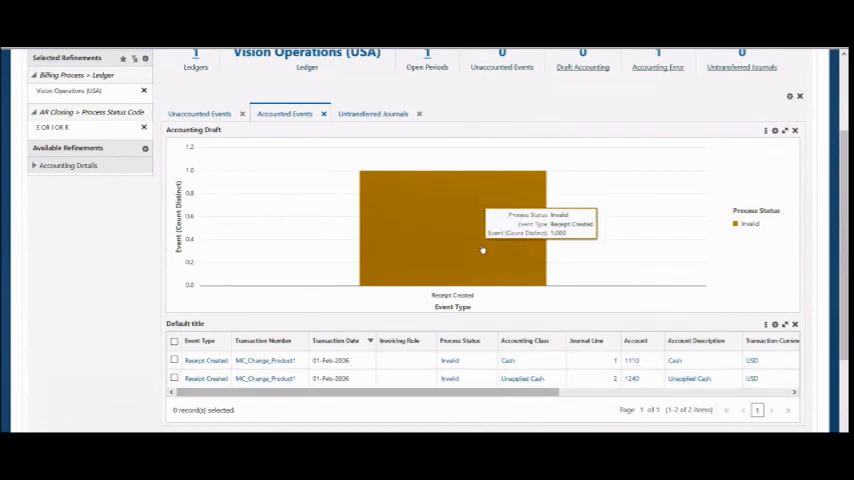